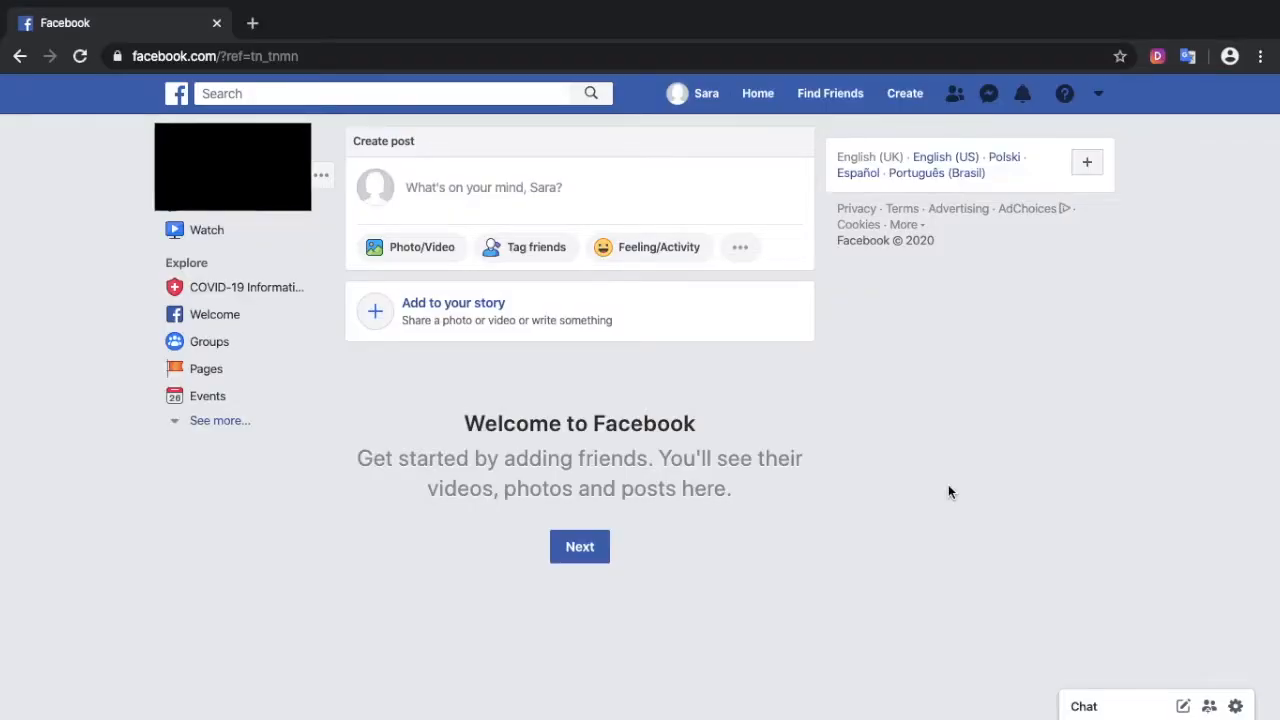
mouse_move(1176, 159)
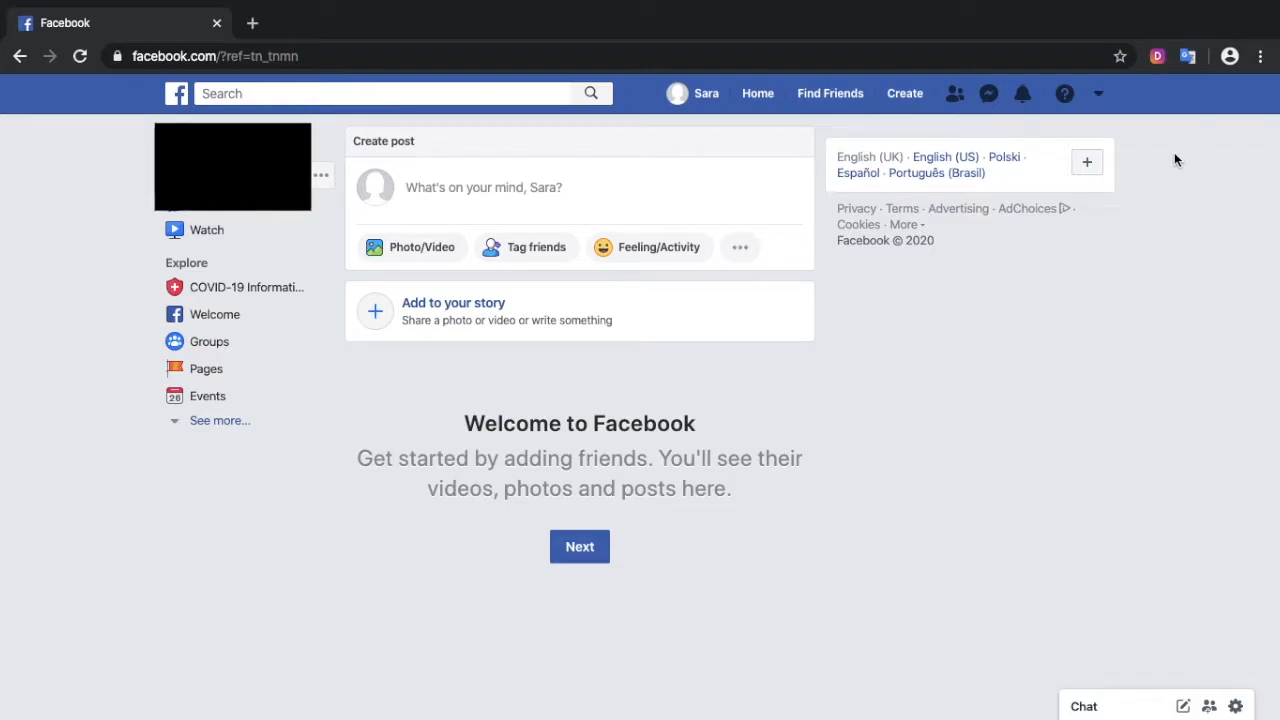
mouse_move(1105, 99)
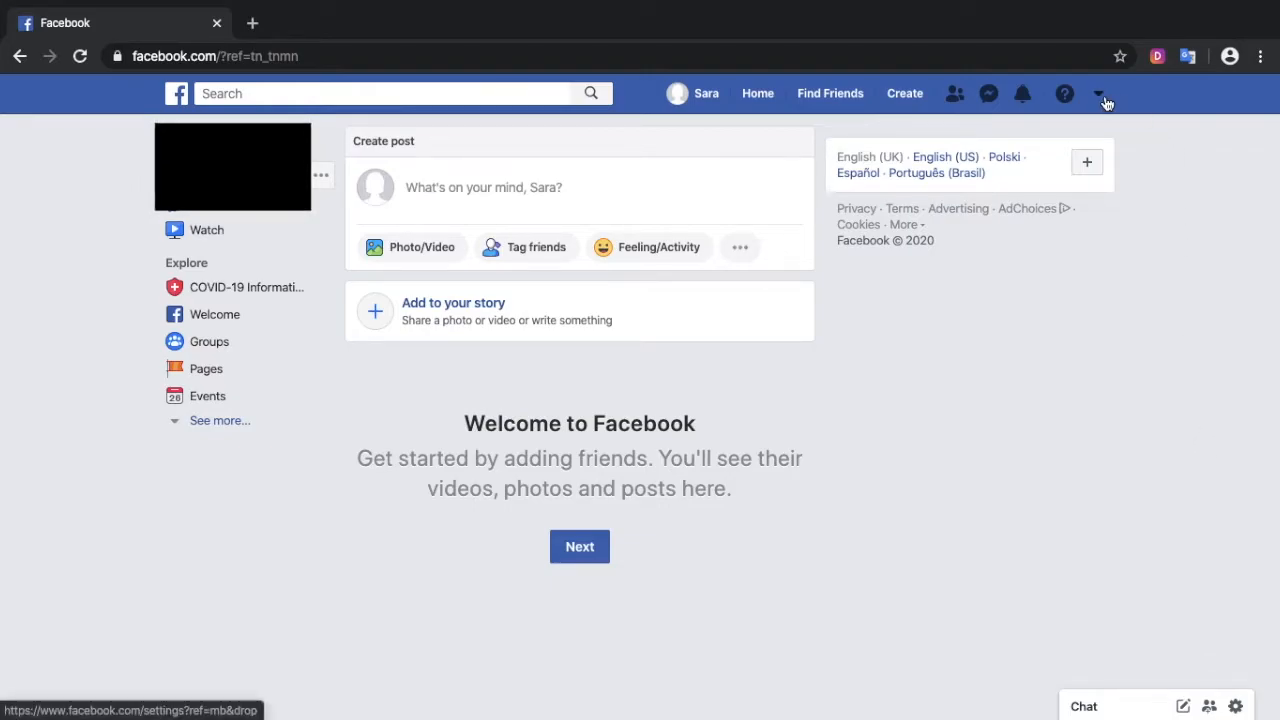
Choose Settings from the account dropdown in the top bar
left_click(1098, 93)
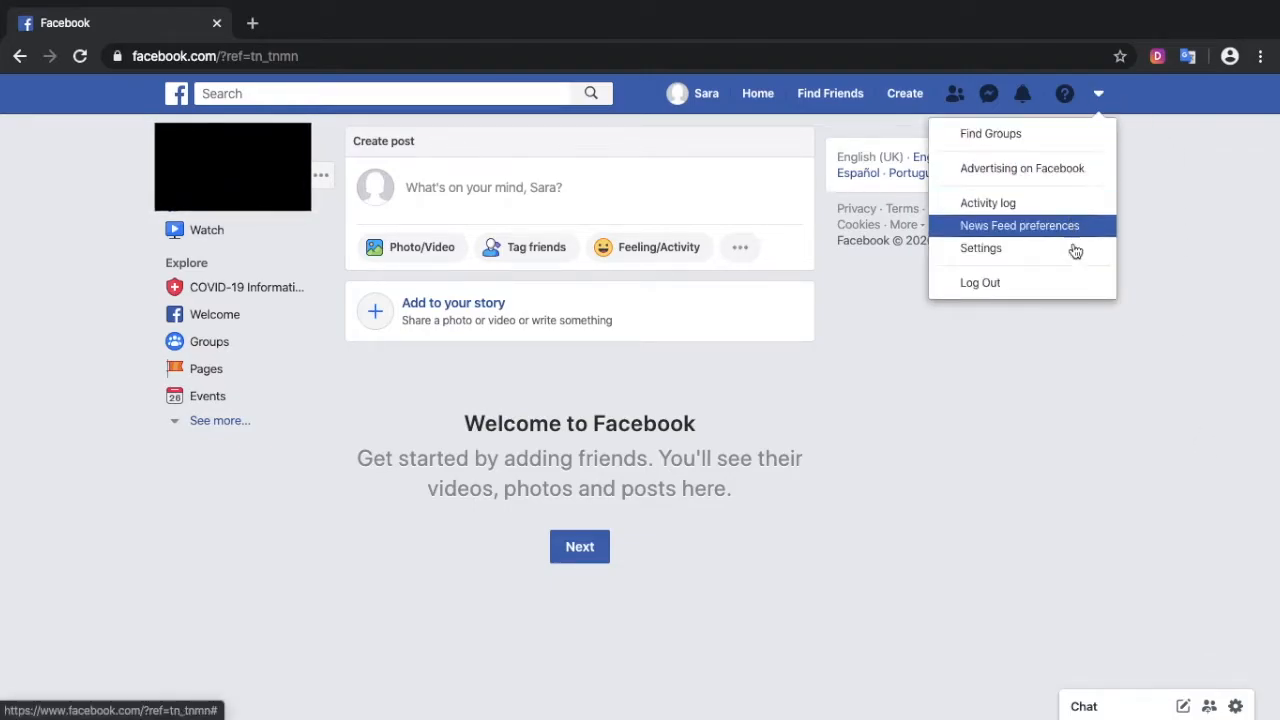
left_click(980, 248)
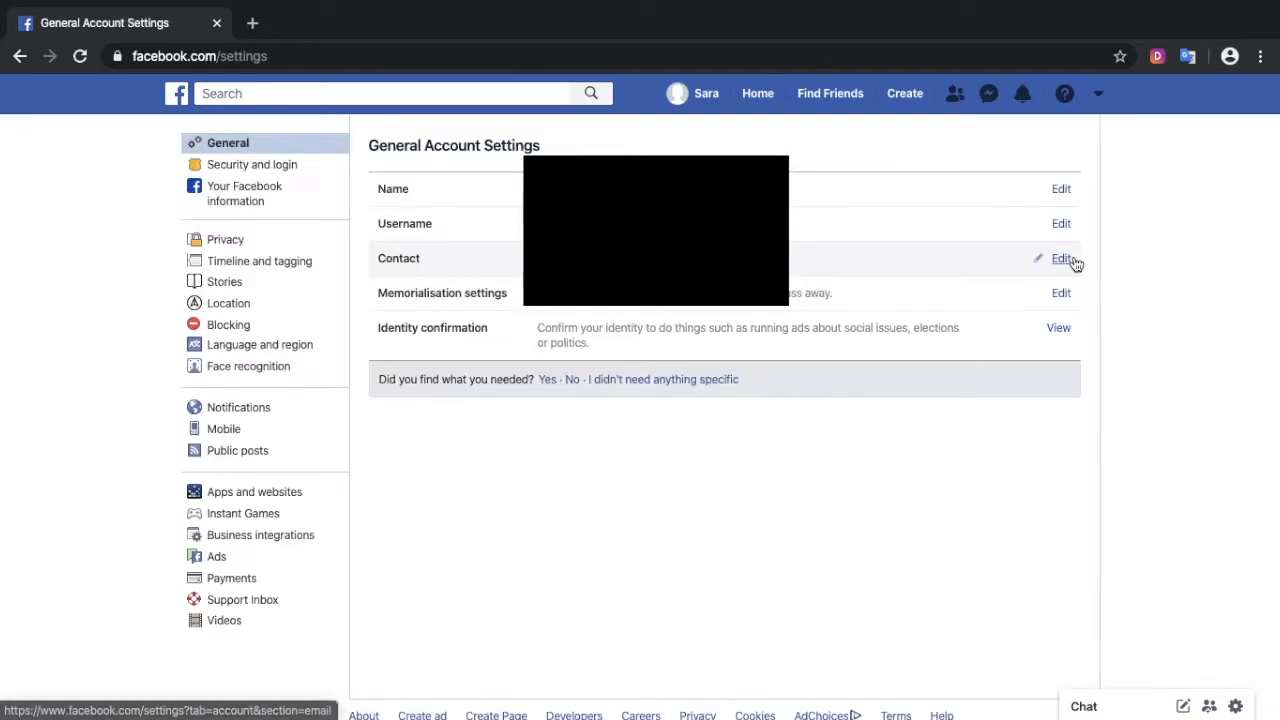
mouse_move(217, 556)
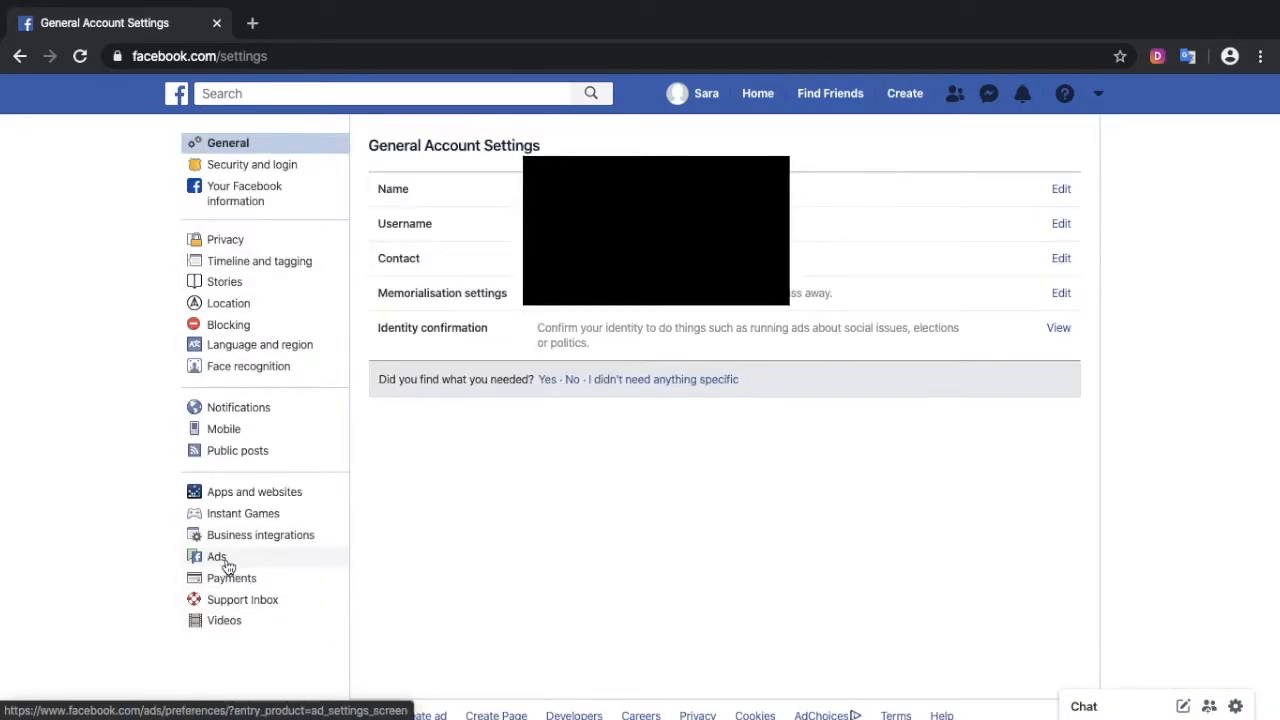
Go to Ads in the settings sidebar and scroll to the Ad settings section
left_click(216, 556)
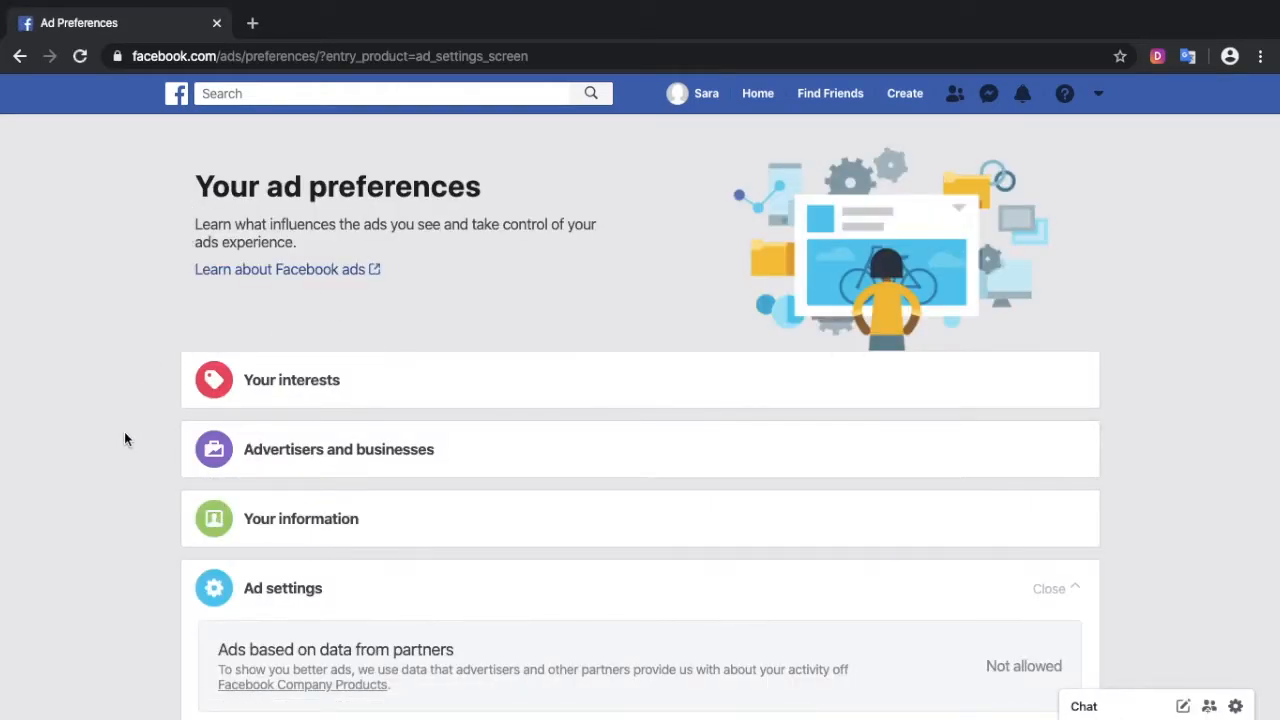
scroll("down", 3)
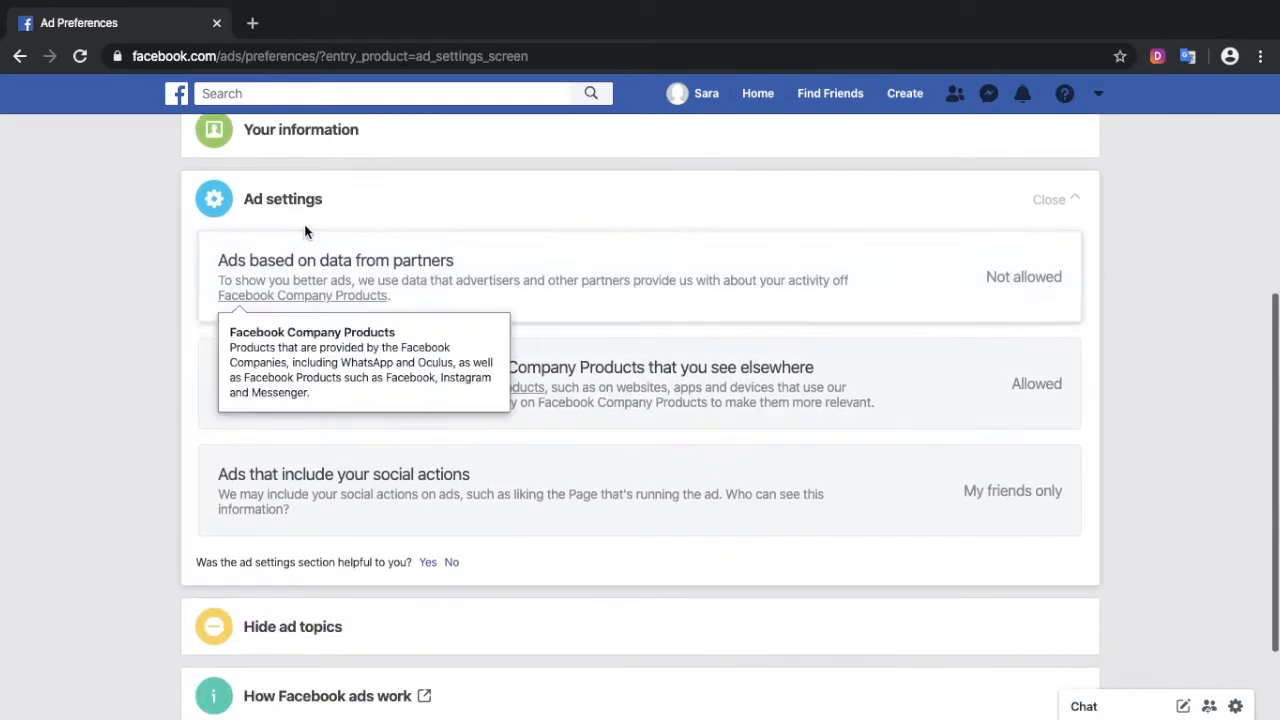
mouse_move(197, 253)
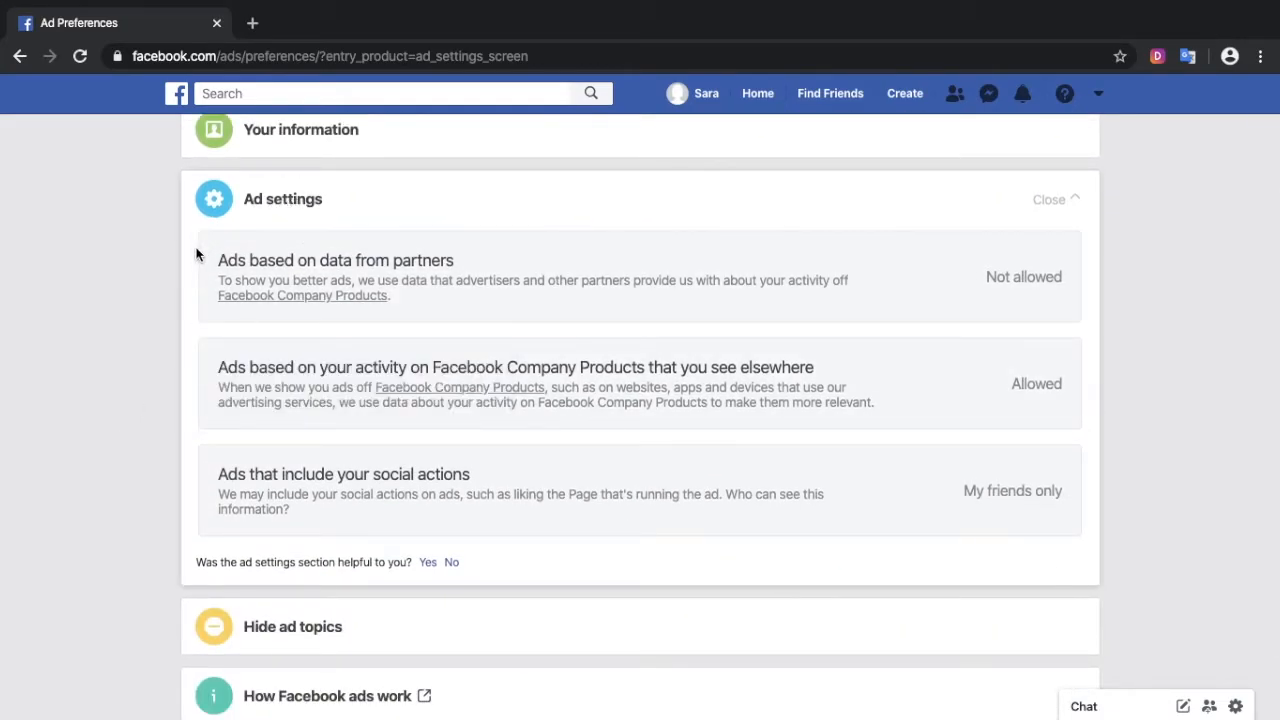
mouse_move(577, 390)
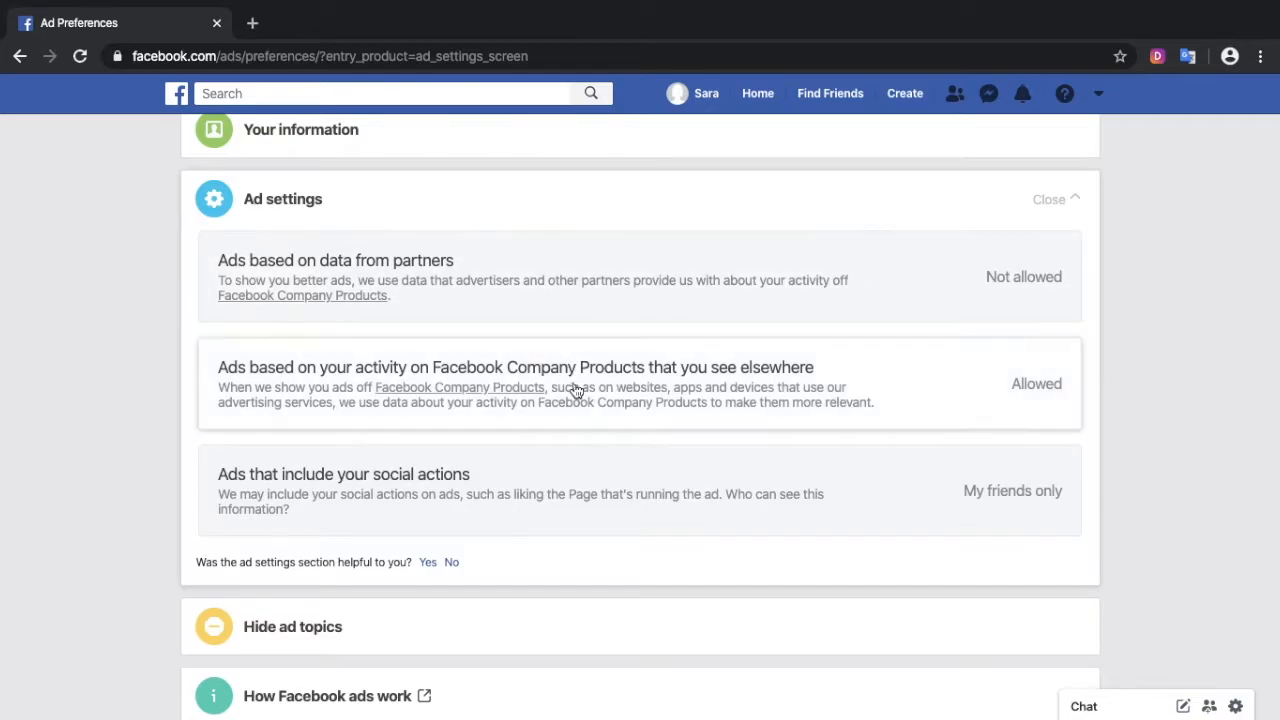
mouse_move(609, 524)
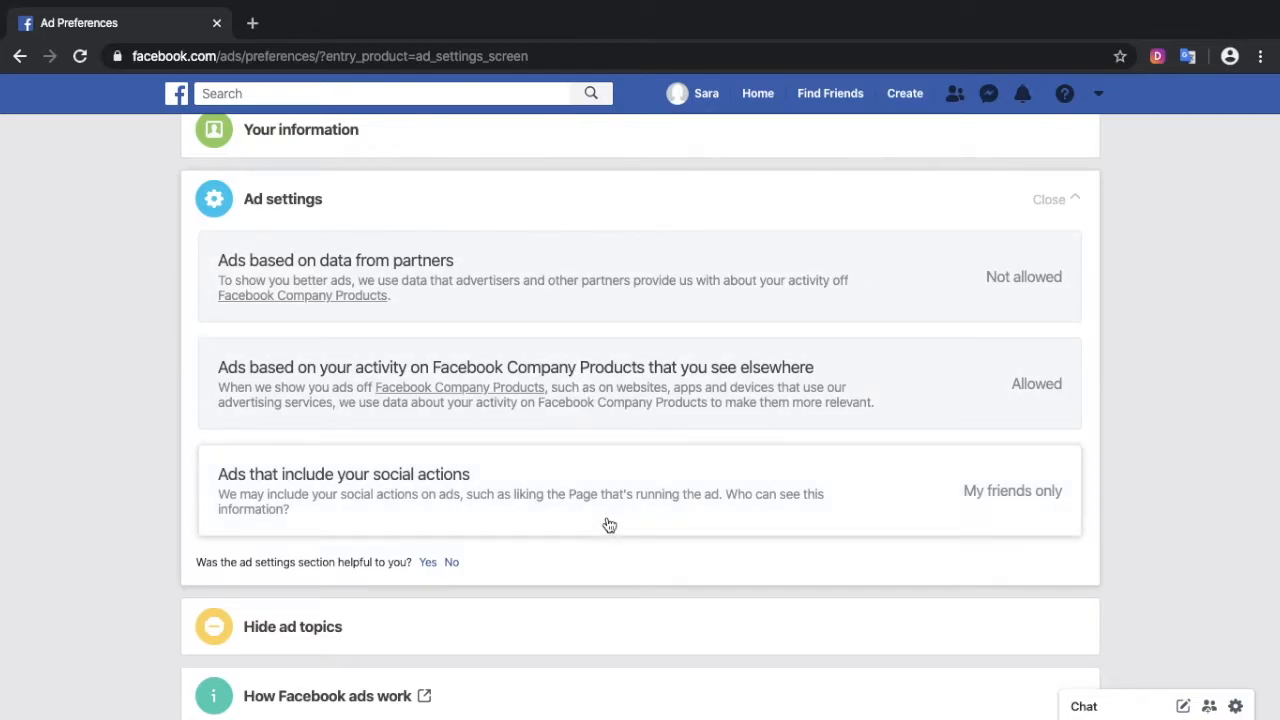
mouse_move(597, 285)
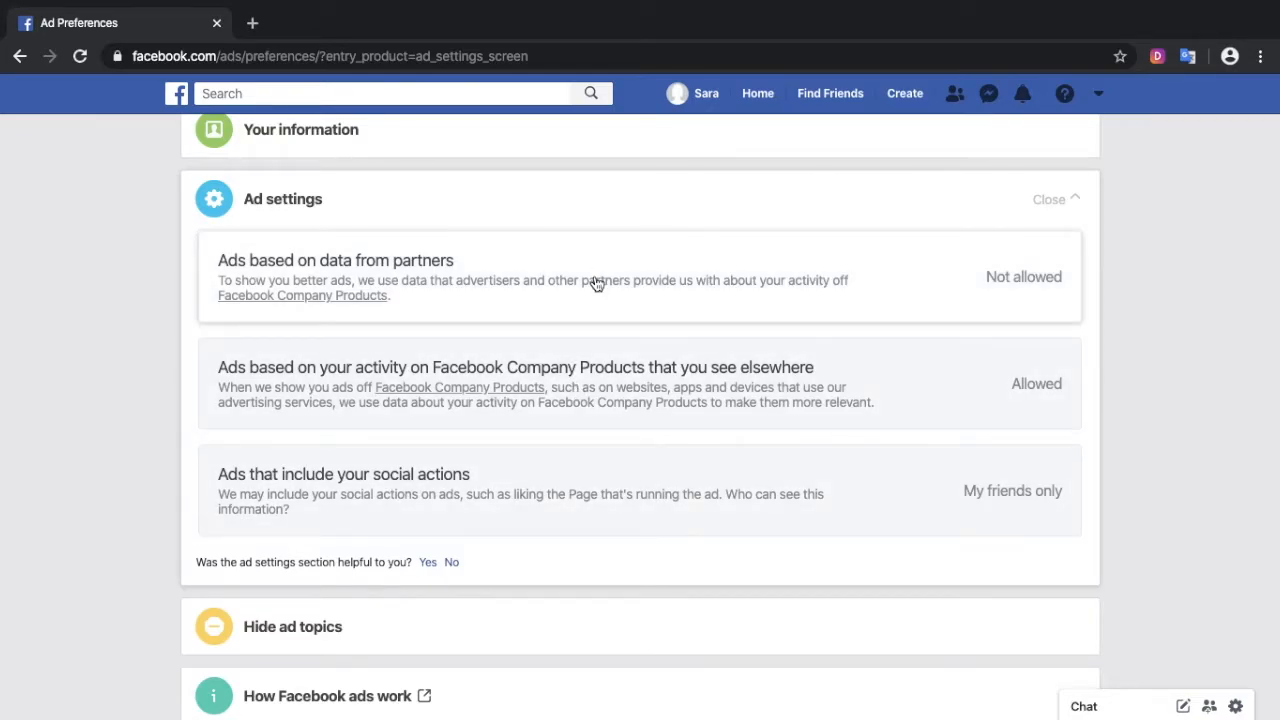
Expand the 'Ads based on data from partners' and Facebook Company Products activity settings
left_click(335, 260)
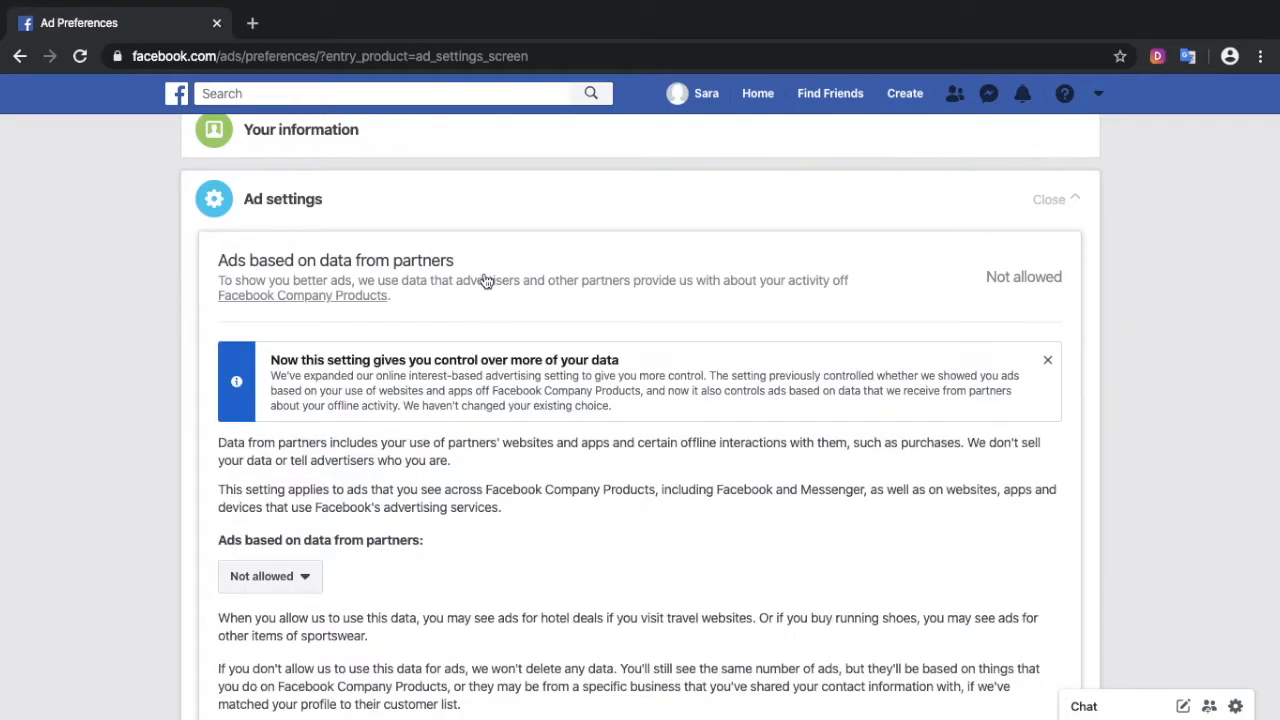
scroll("down", 3)
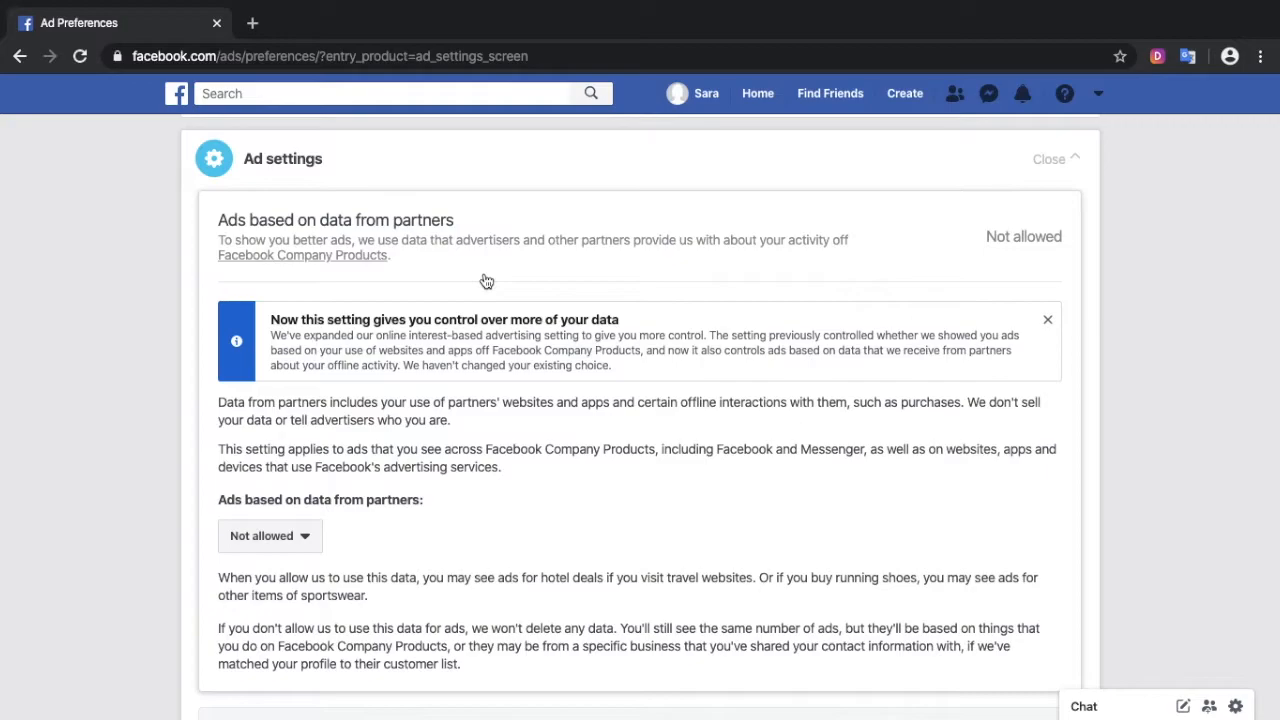
mouse_move(169, 378)
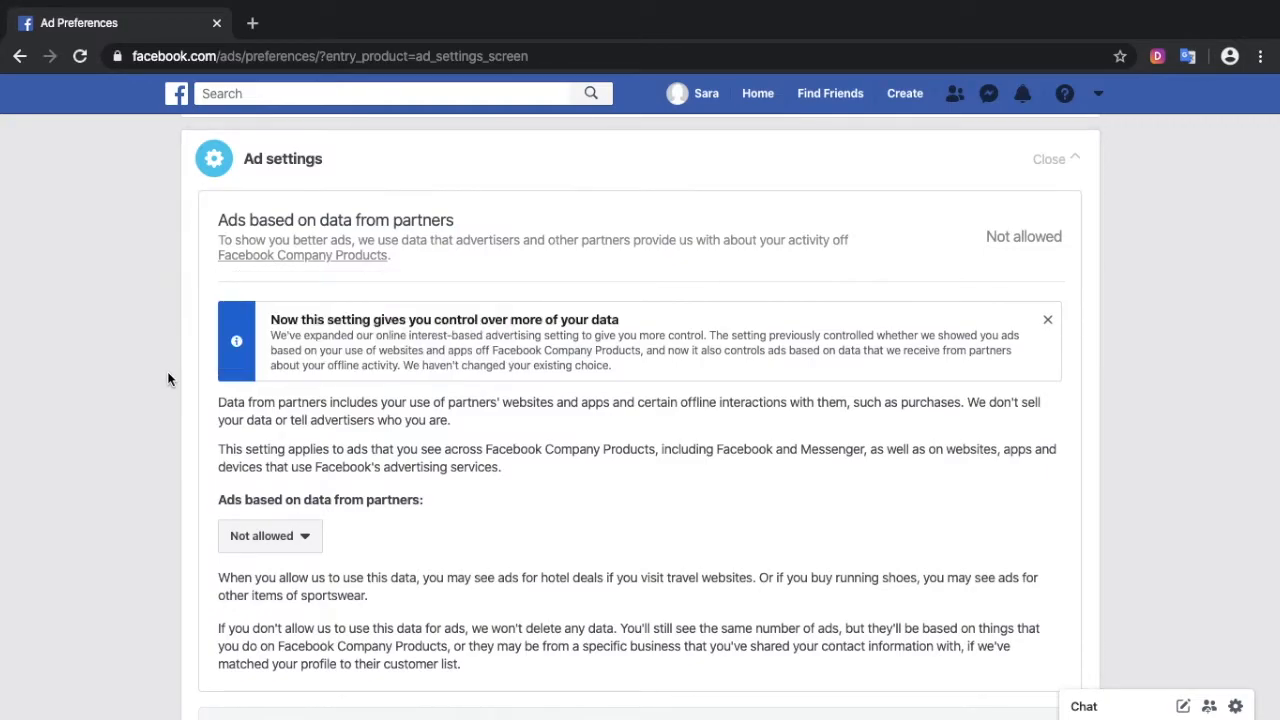
left_click(304, 536)
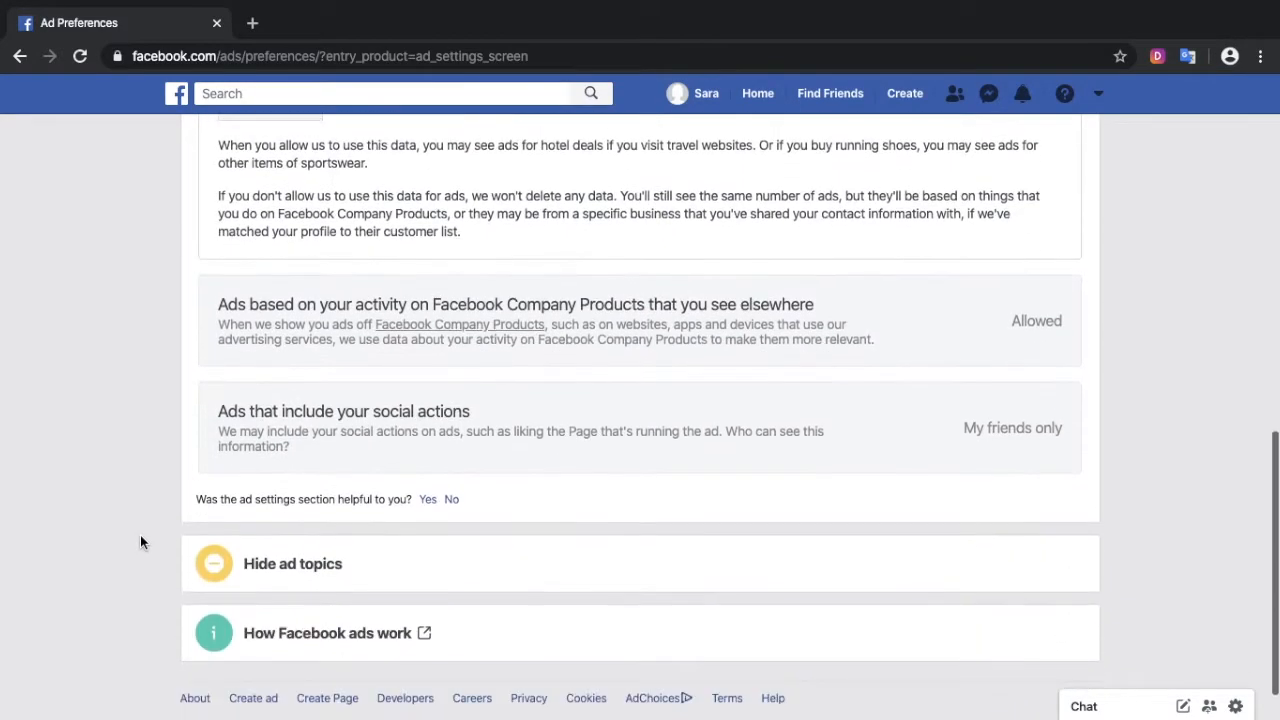
mouse_move(272, 327)
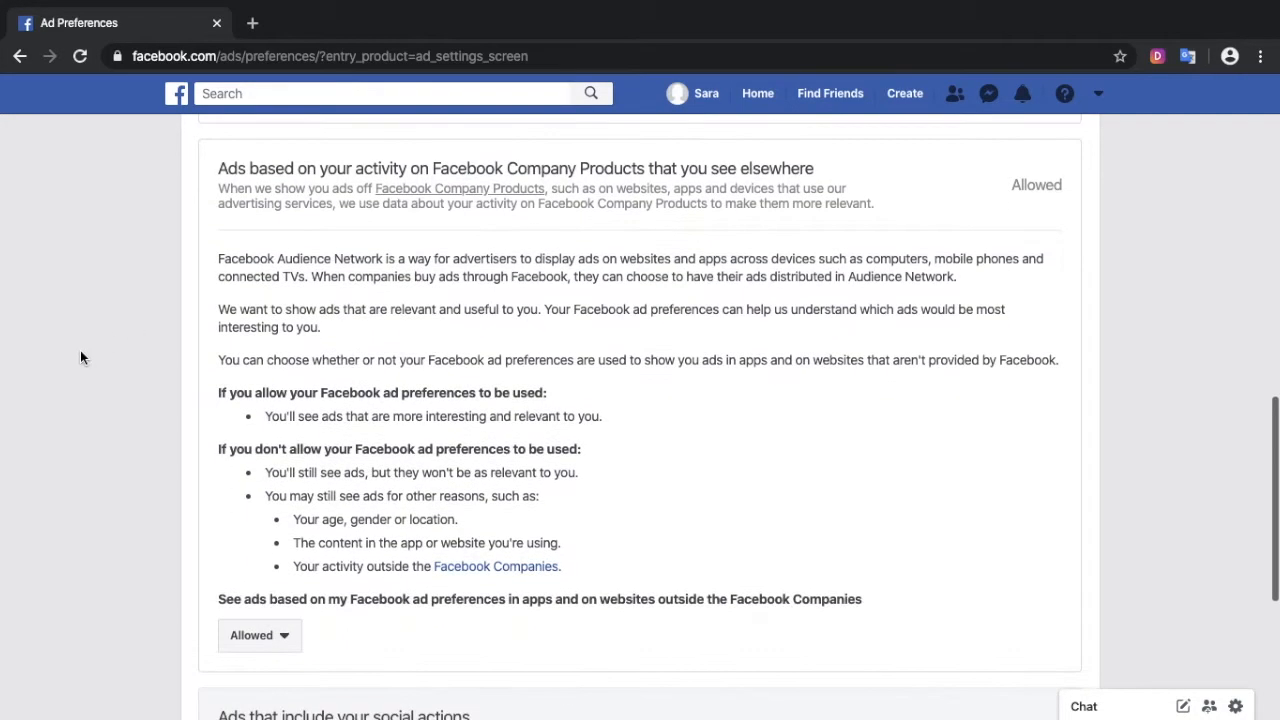
Set ads based on Facebook activity shown outside Facebook to Not allowed
scroll("down", 3)
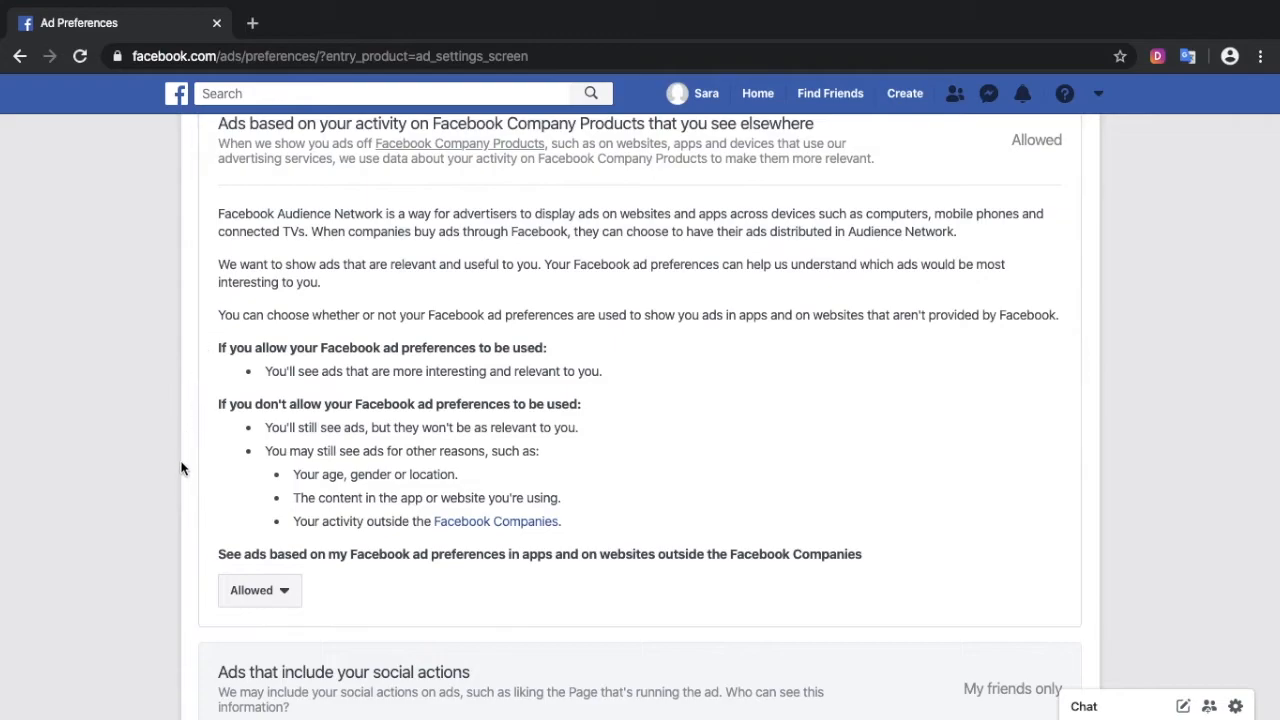
left_click(259, 590)
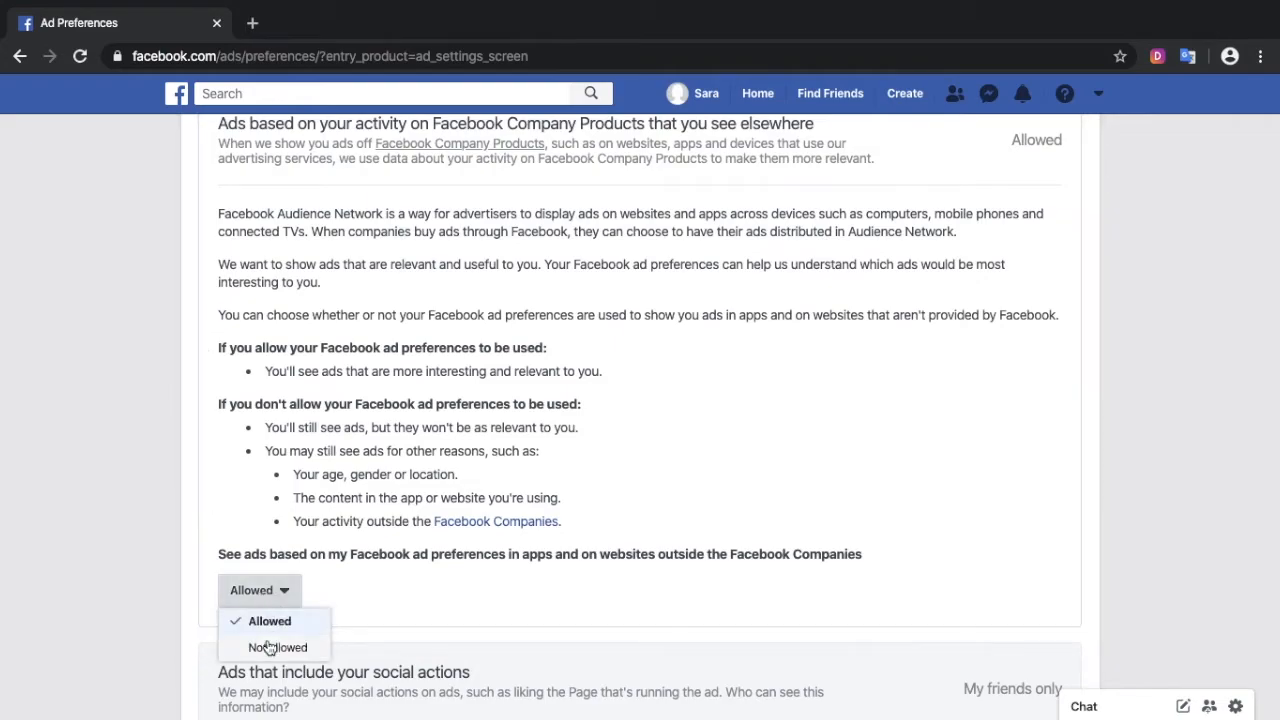
left_click(278, 647)
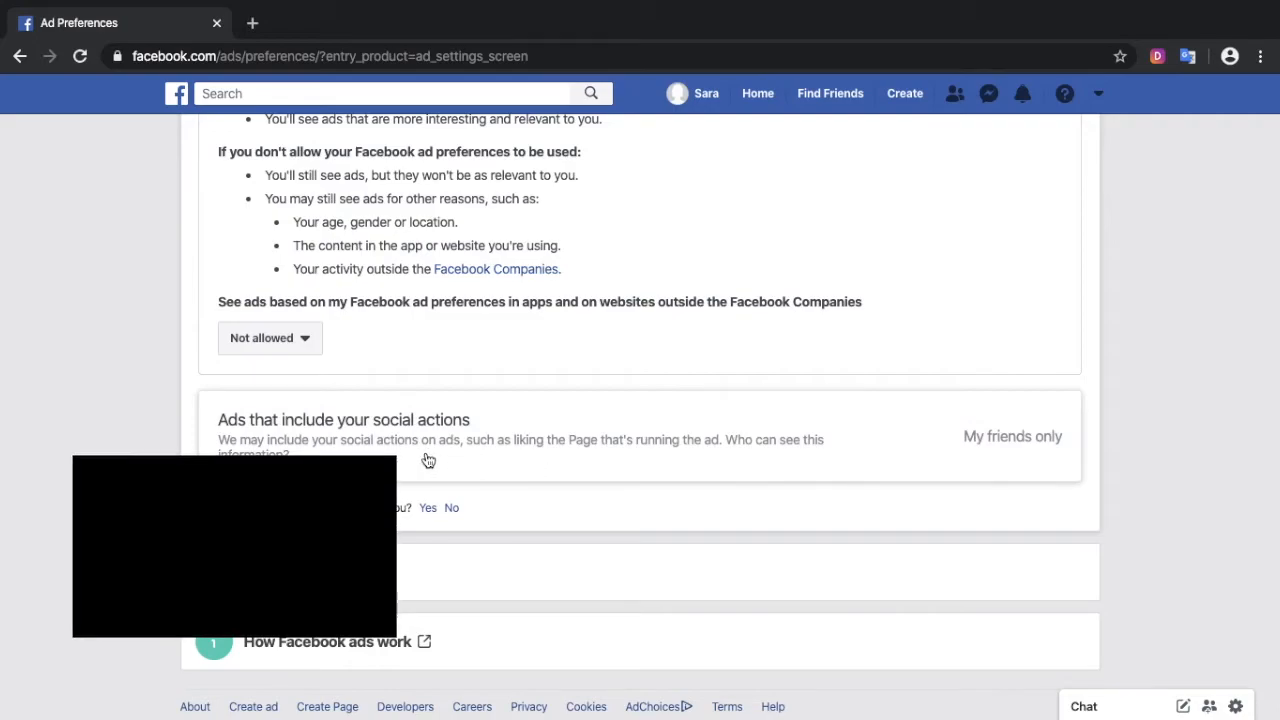
Change 'Ads that include your social actions' from My friends only to No one
scroll("down", 3)
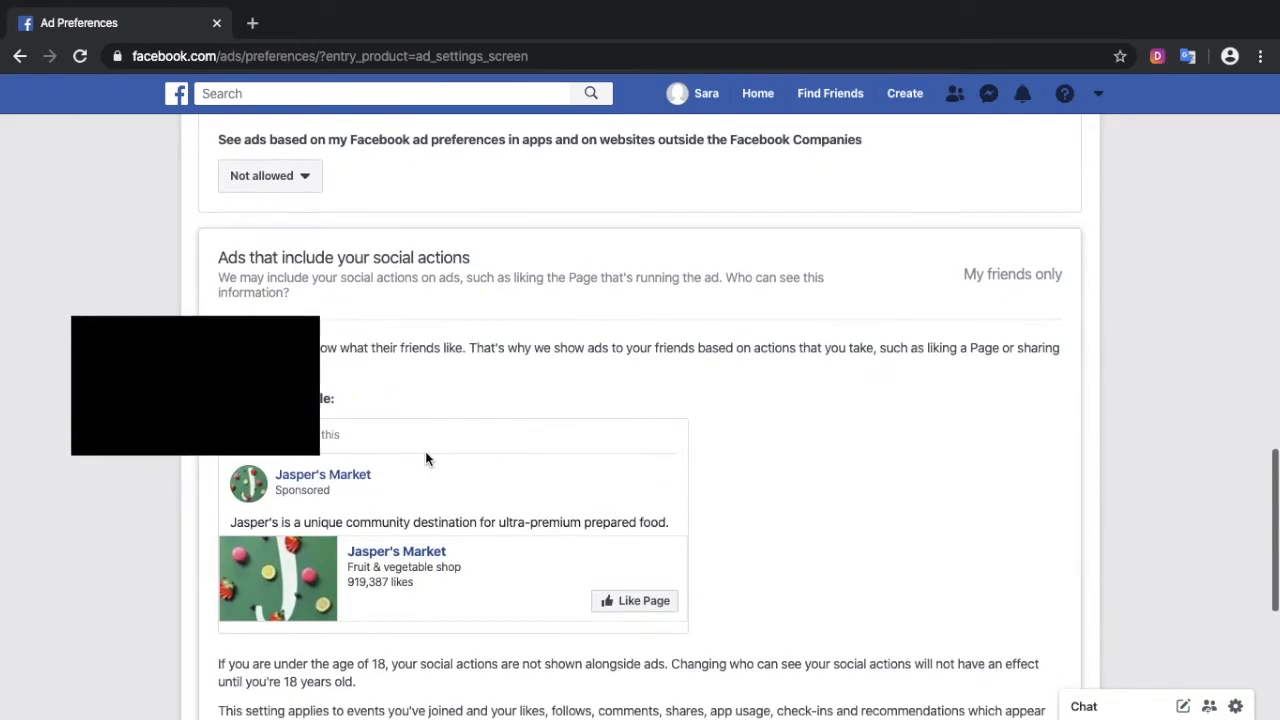
scroll("down", 3)
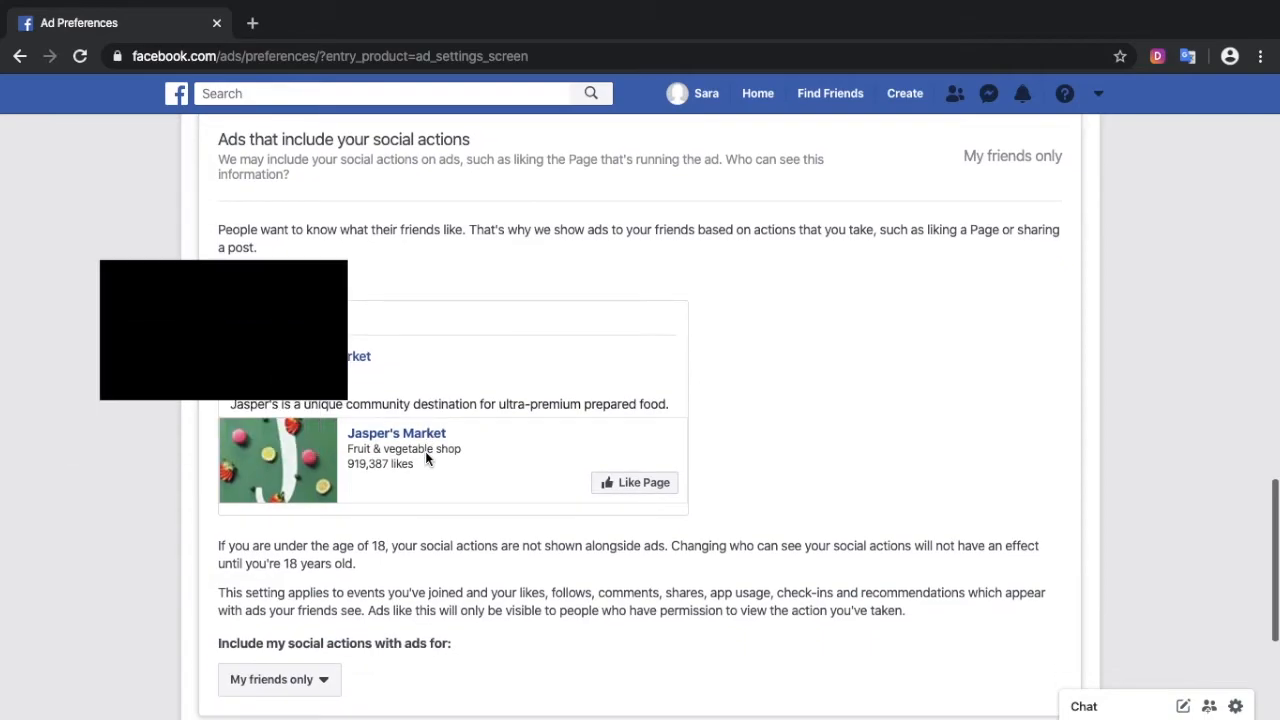
scroll("down", 3)
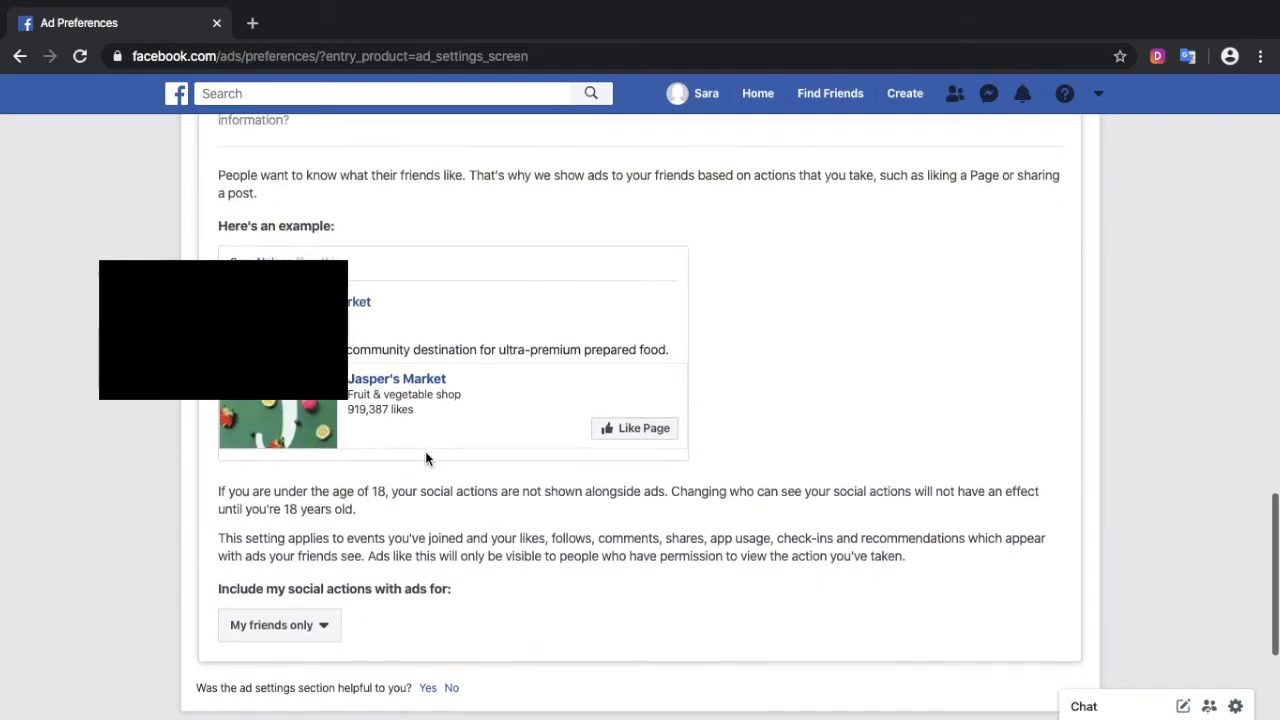
scroll("down", 3)
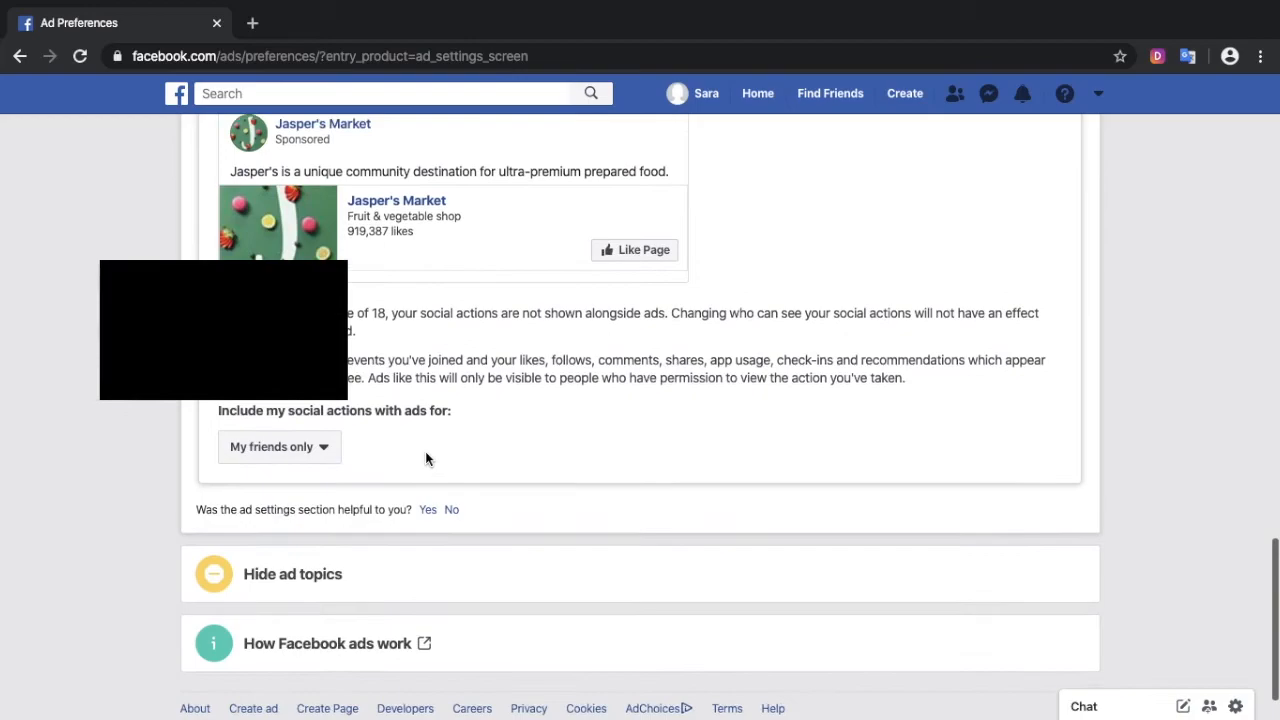
left_click(278, 446)
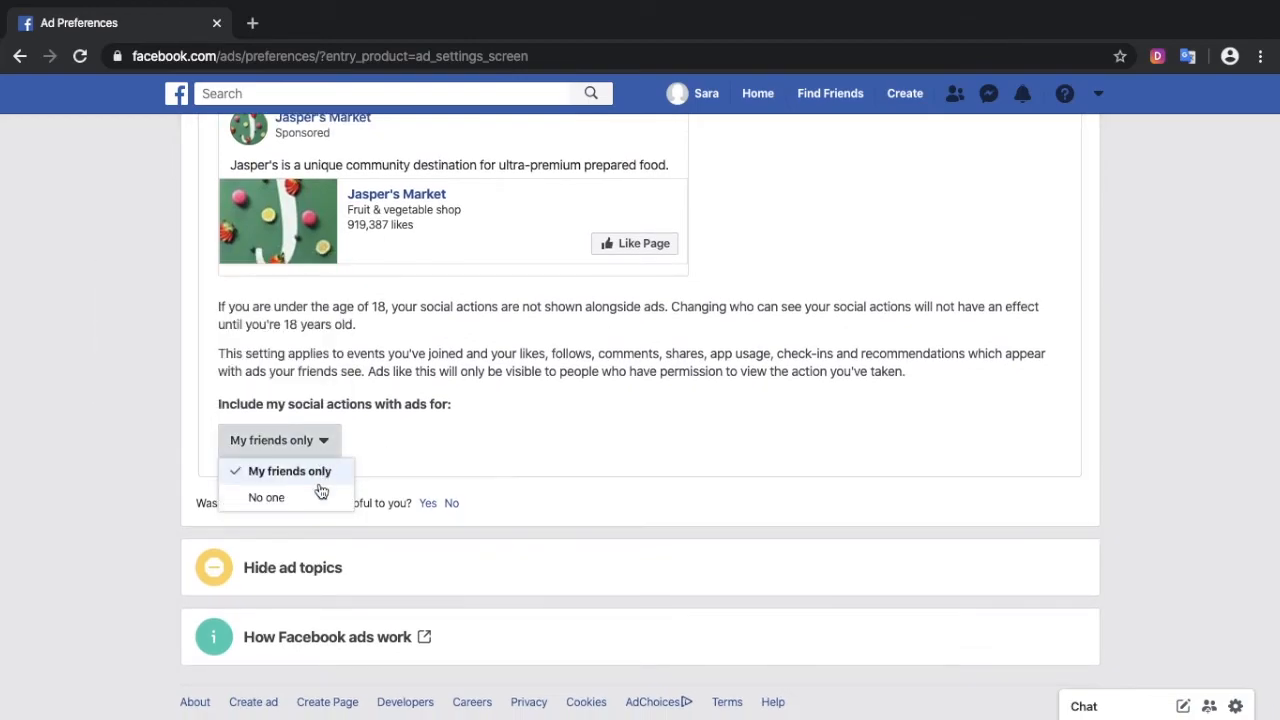
left_click(265, 497)
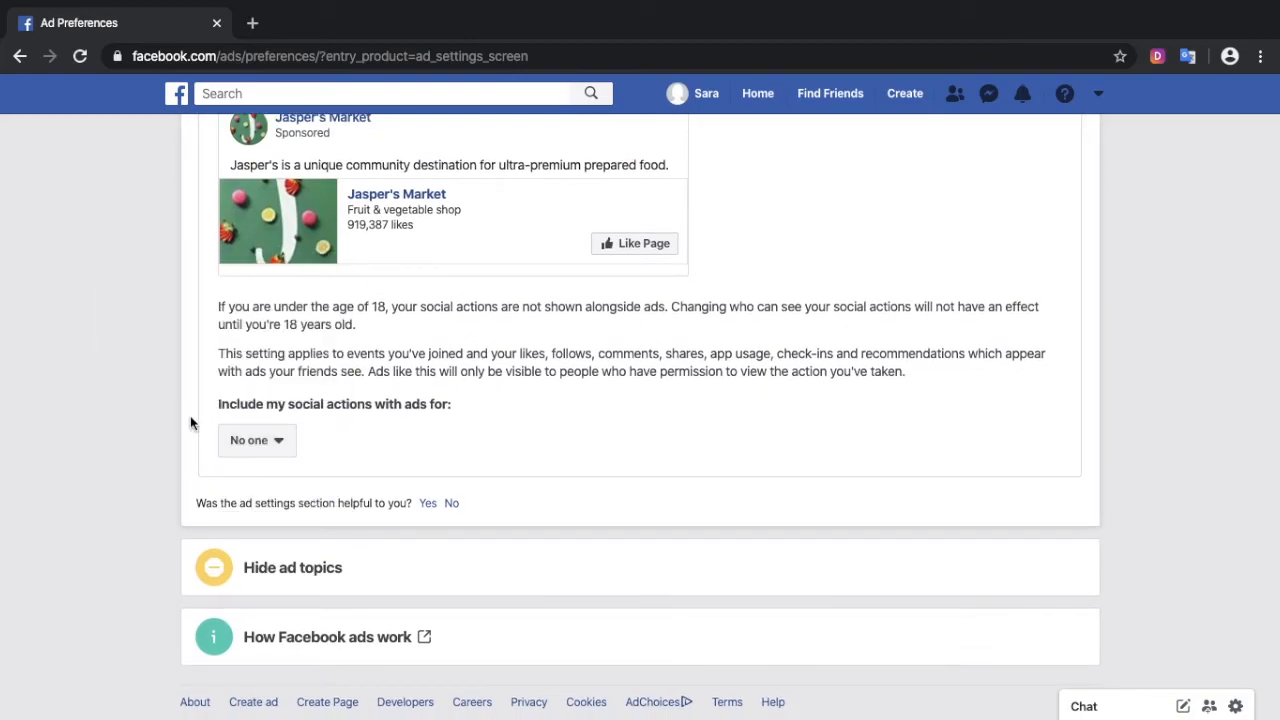